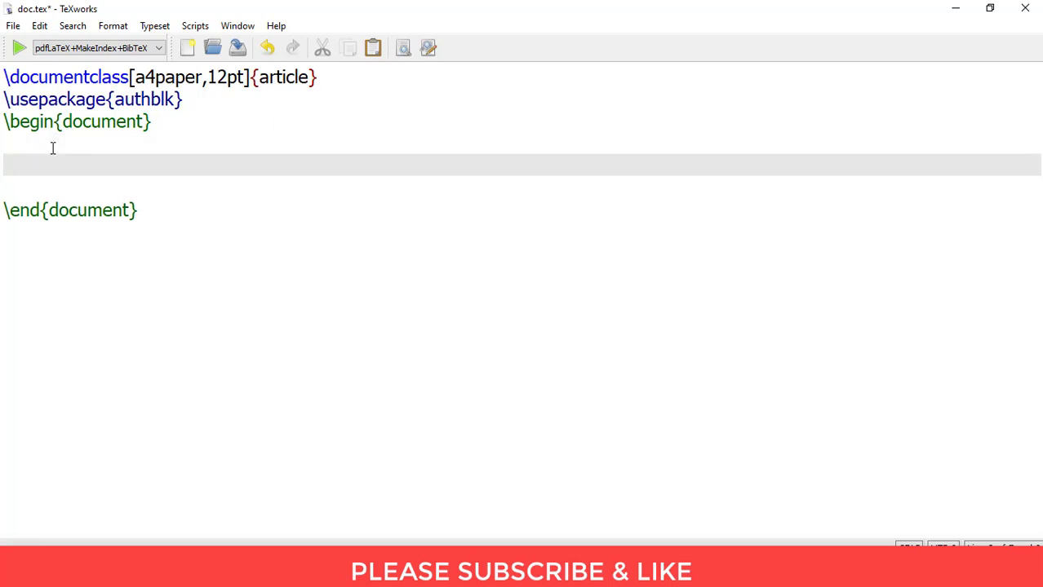
- Enter the inline math ${_{50}}$ in the document body to make 50 a subscript
{"action": "type", "text": "$"}
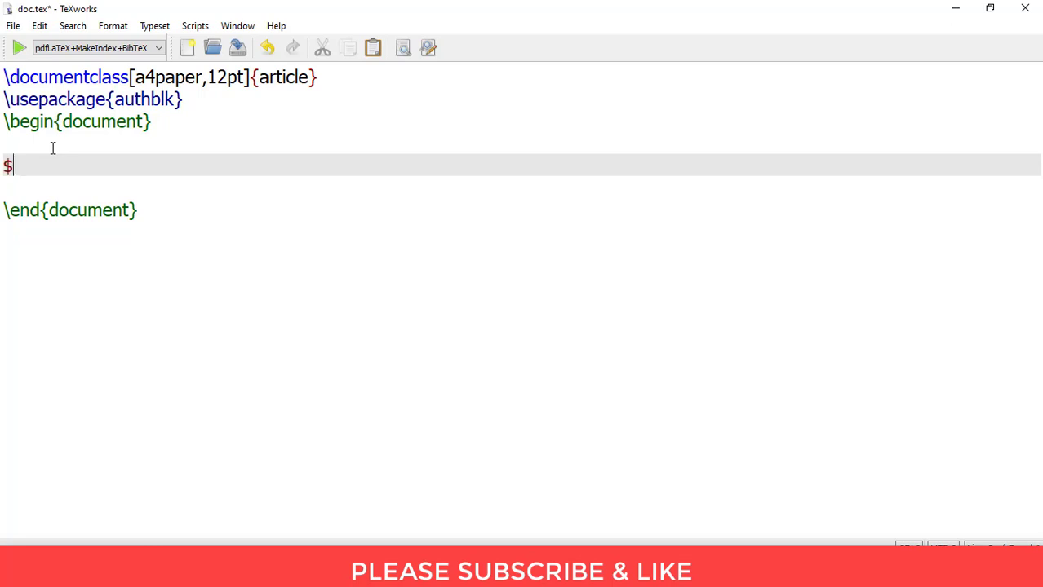
{"action": "type", "text": "{"}
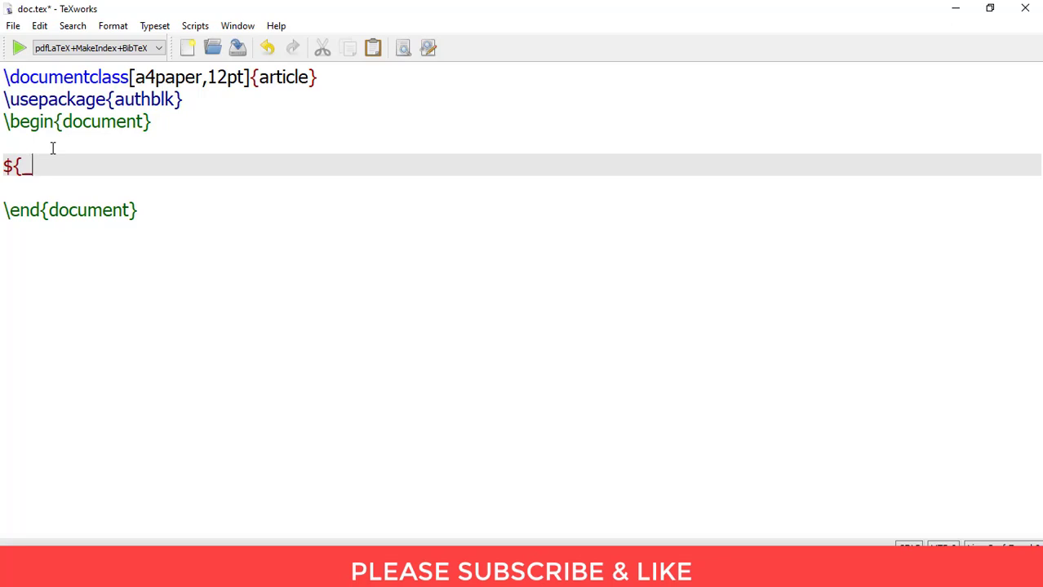
{"action": "type", "text": "_{"}
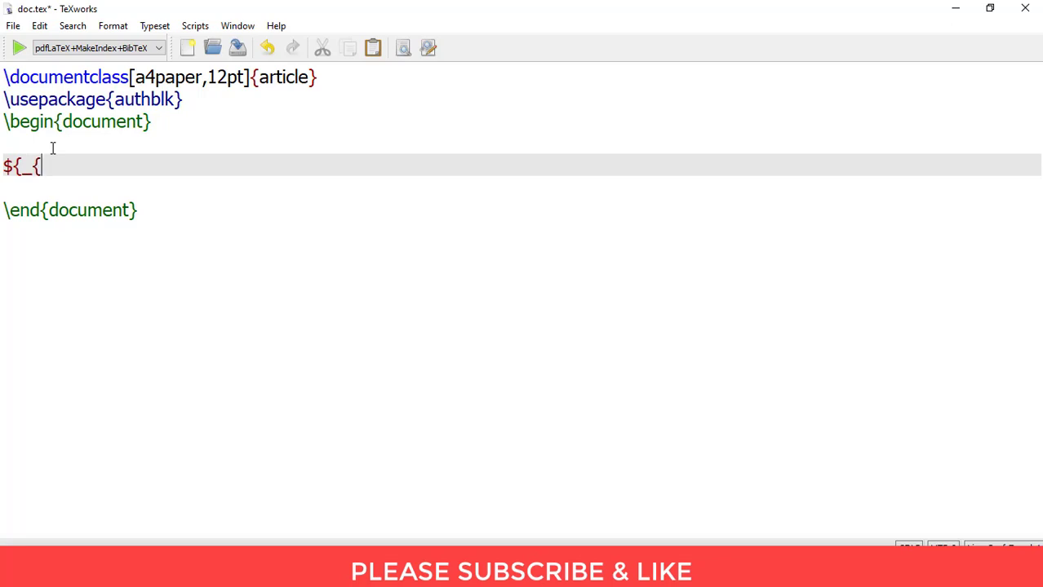
{"action": "type", "text": "5"}
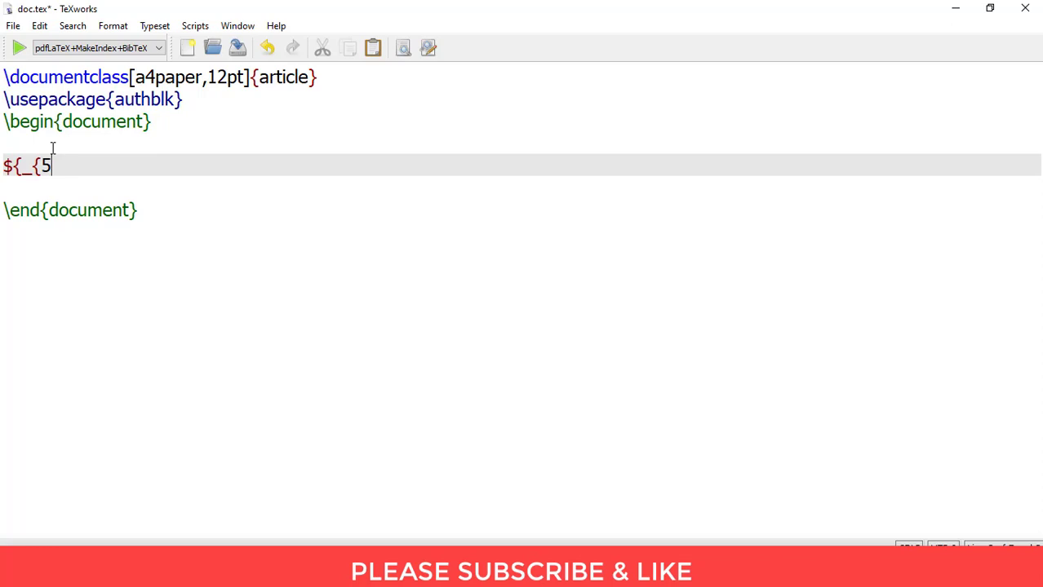
{"action": "type", "text": "0}"}
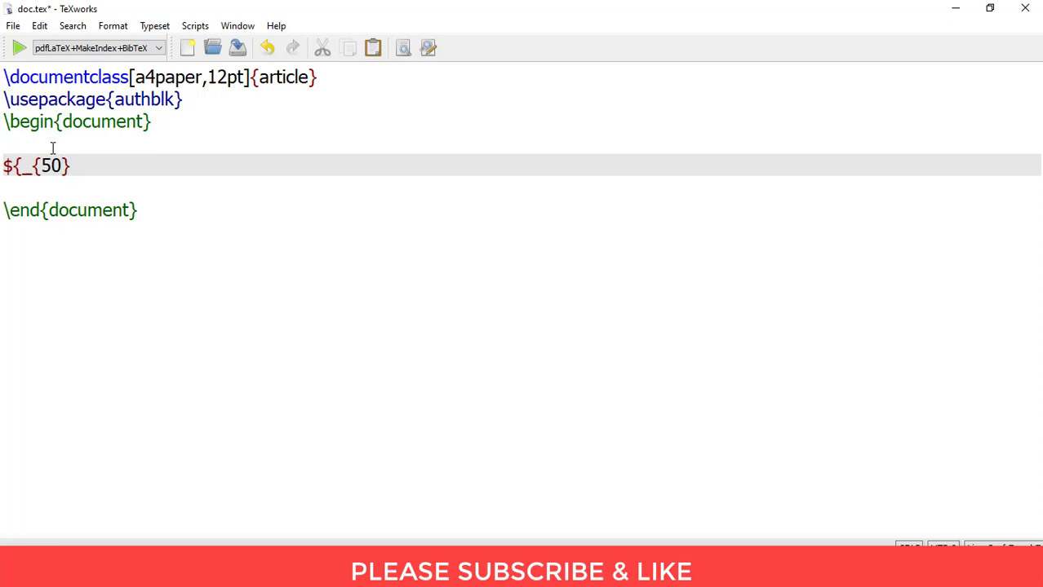
{"action": "type", "text": "}"}
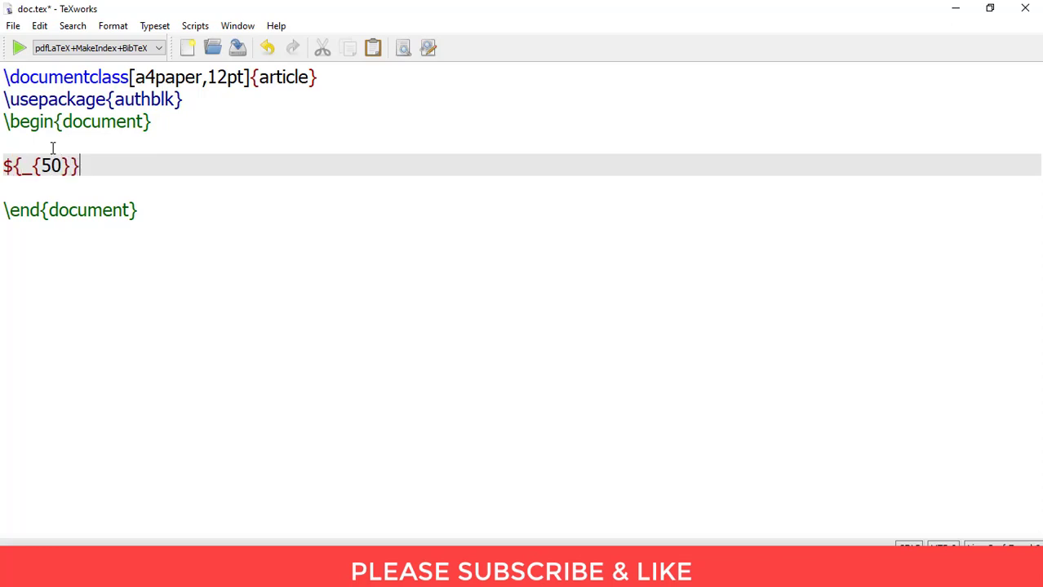
{"action": "type", "text": "$"}
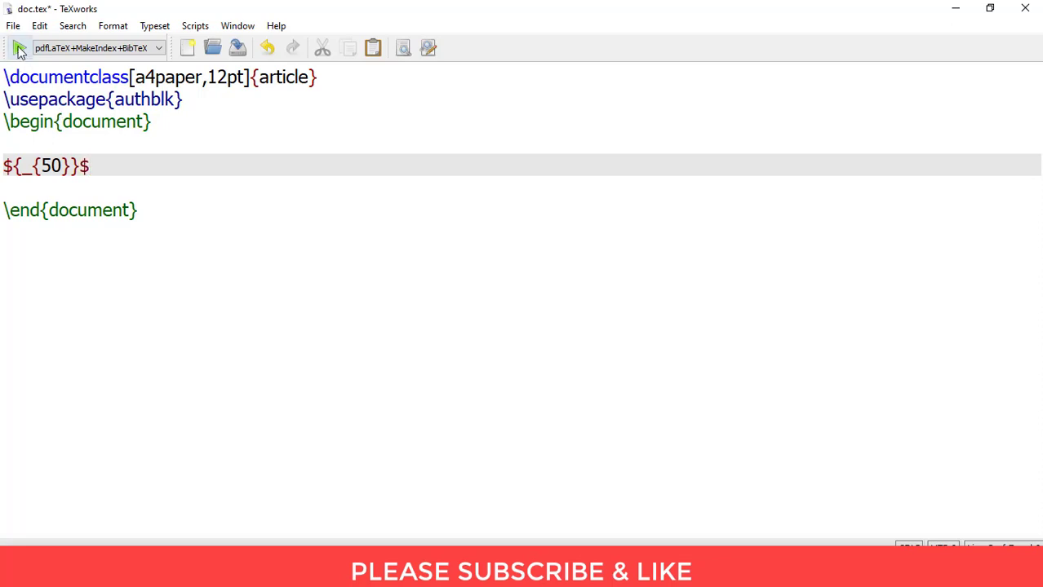
{"action": "left_click", "coordinate": [19, 48]}
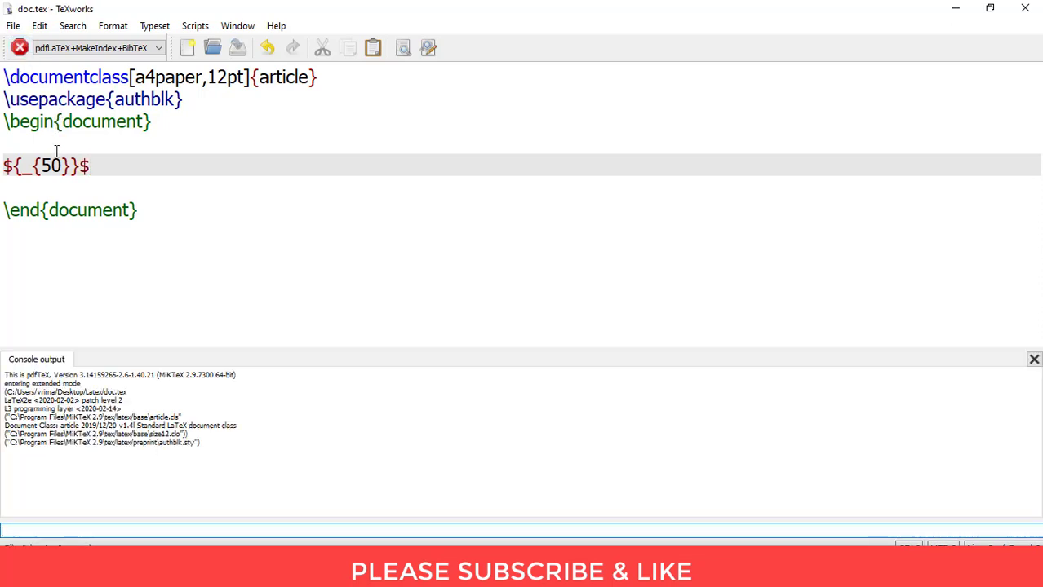
{"action": "left_click", "coordinate": [19, 47]}
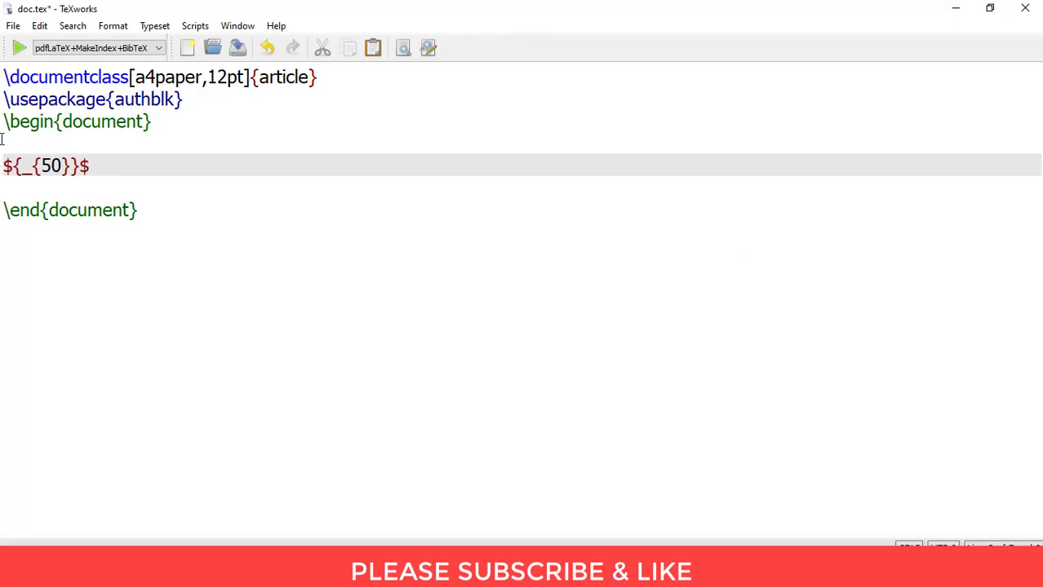
- Add base letter X before the subscript expression and recompile to a one-page PDF
{"action": "type", "text": "X"}
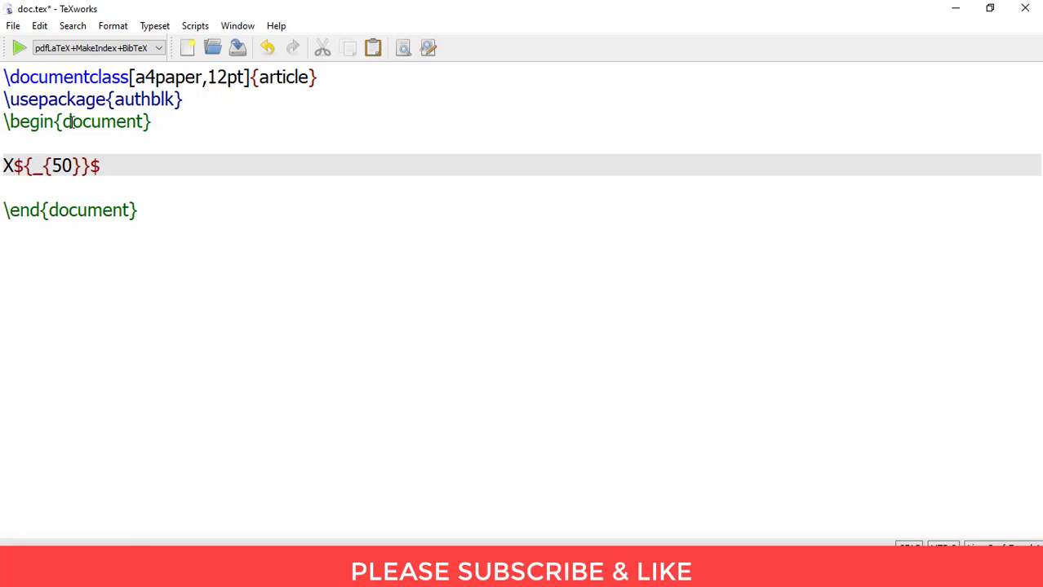
{"action": "left_click", "coordinate": [19, 47]}
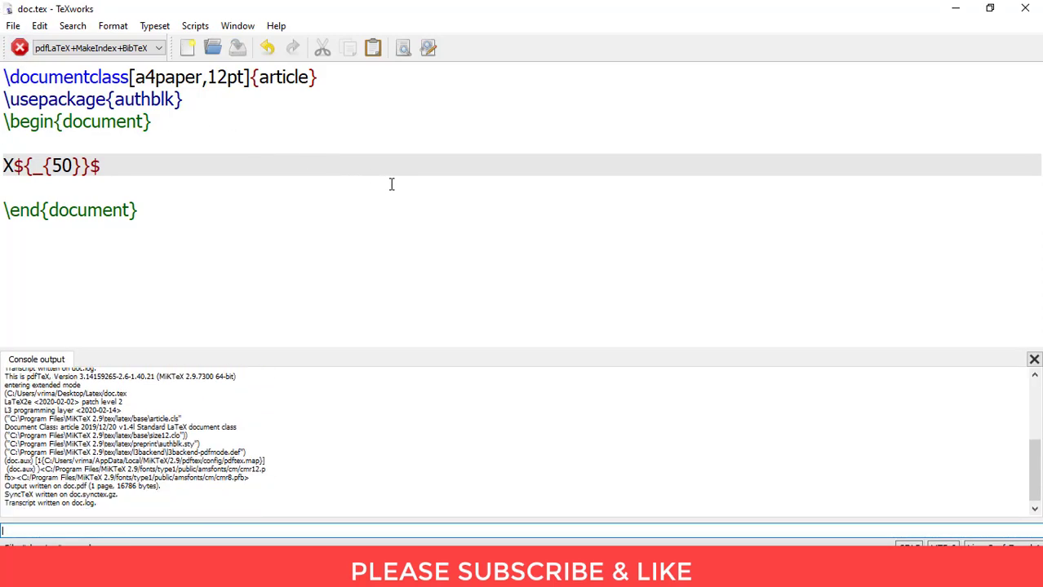
{"action": "left_click", "coordinate": [20, 47]}
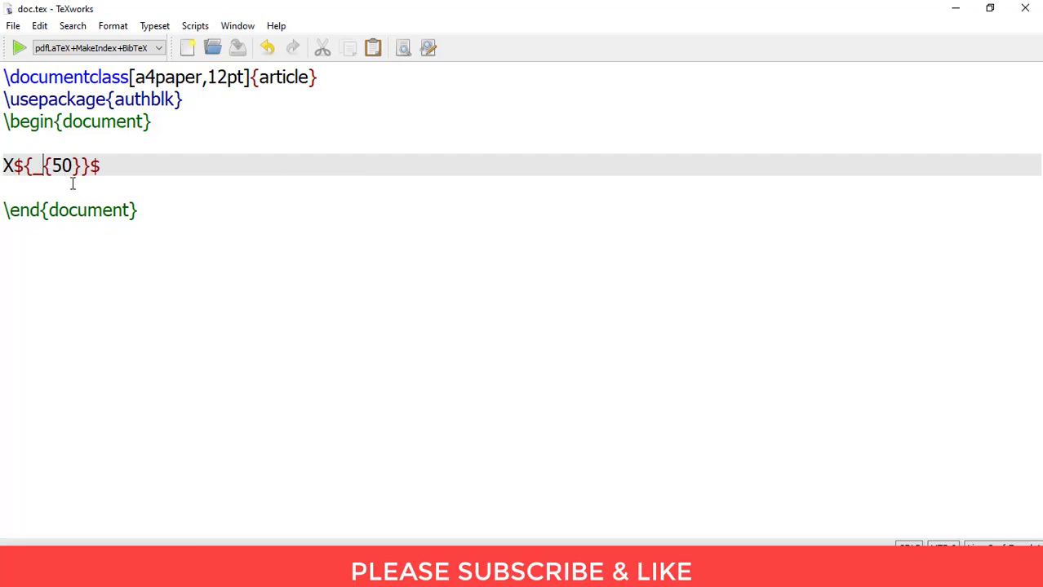
- Change the underscore to a caret and recompile so the preview shows X superscript 50
{"action": "key", "text": "Backspace"}
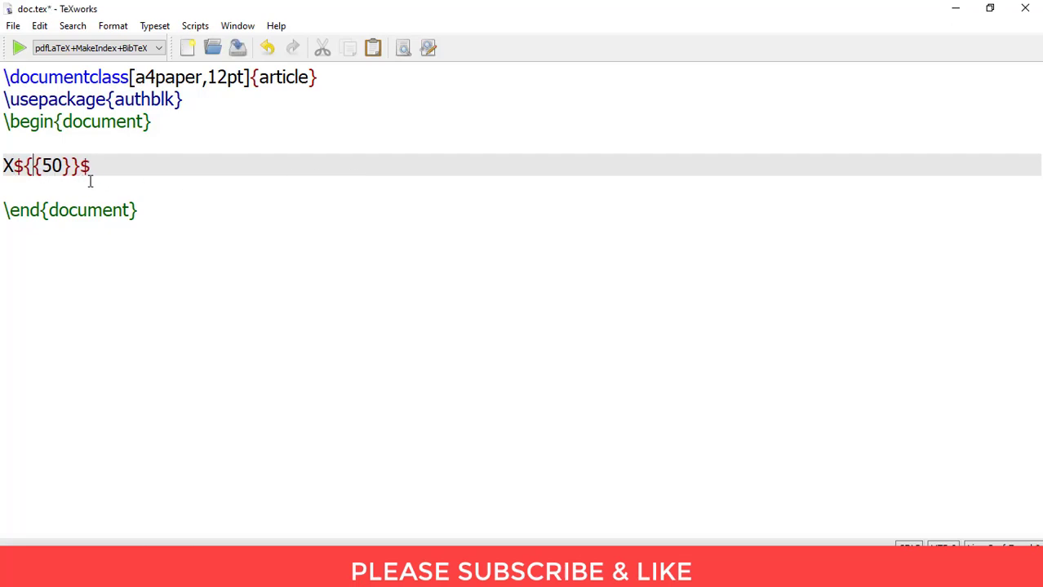
{"action": "type", "text": "^"}
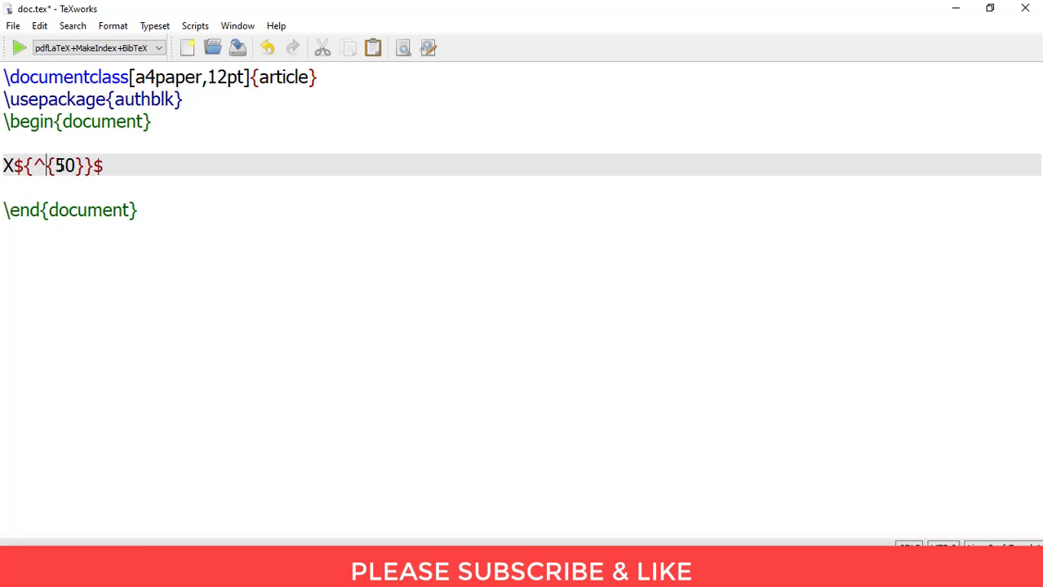
{"action": "left_click", "coordinate": [20, 48]}
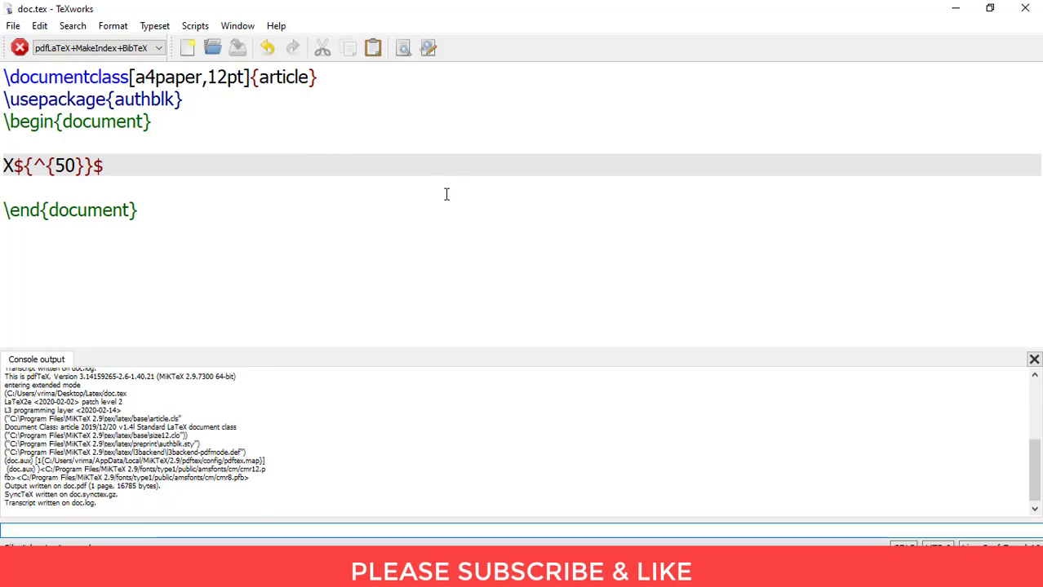
{"action": "left_click", "coordinate": [19, 45]}
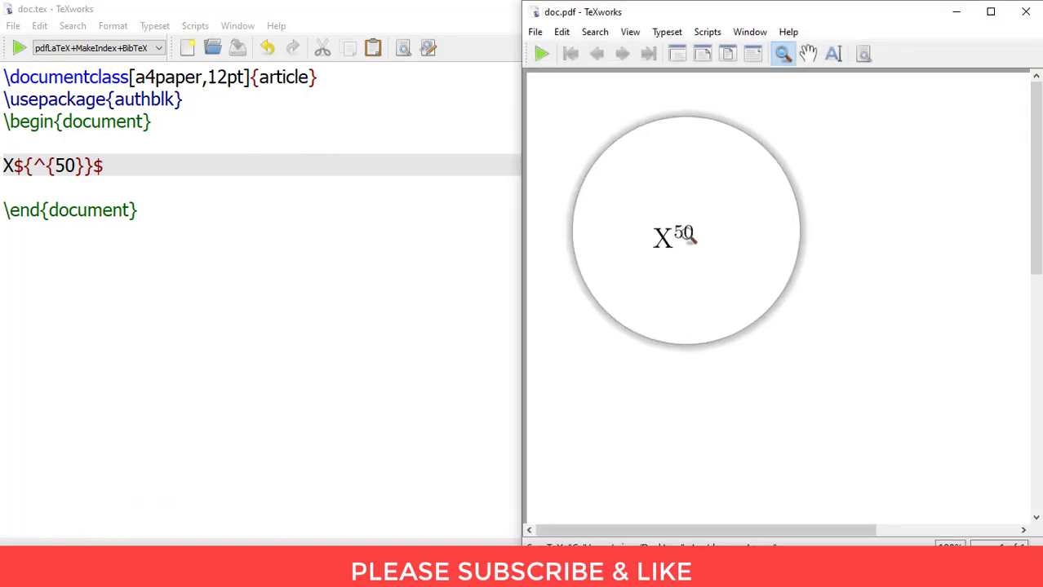